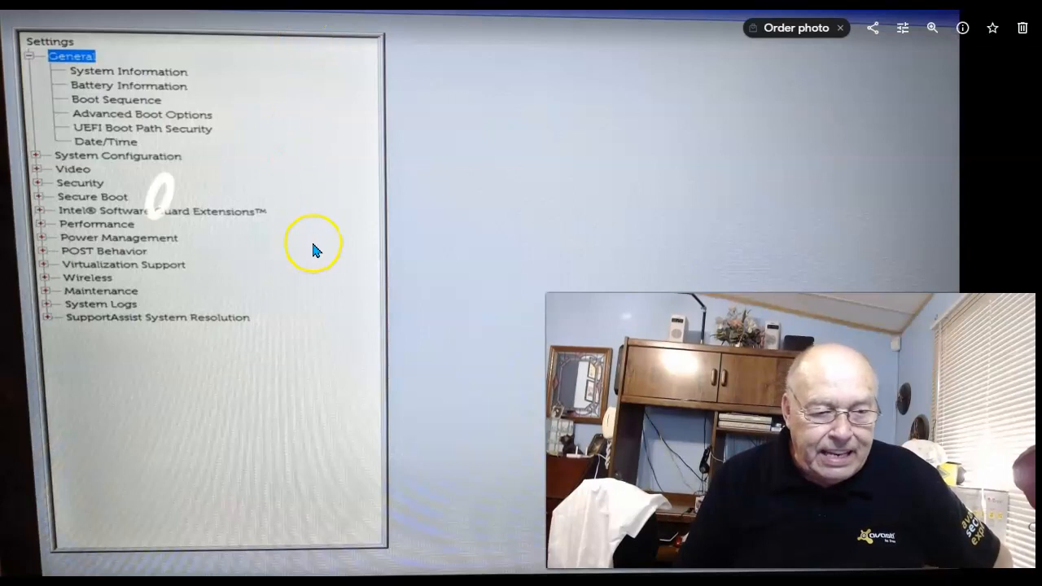
pyautogui.moveTo(582, 221)
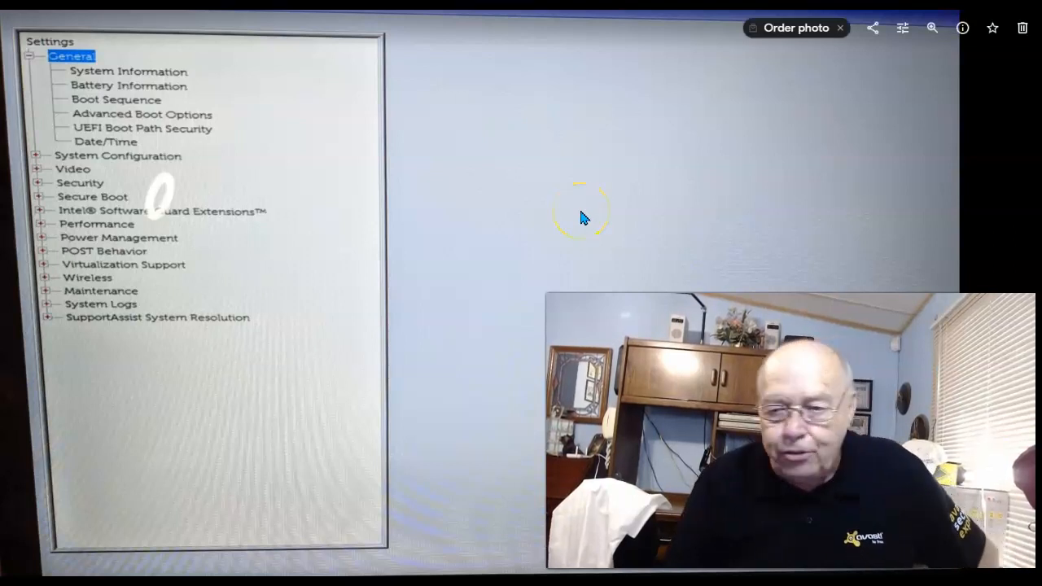
# Step: Advance to the Advanced Boot Options photo showing Enable Legacy Option ROMs unchecked
pyautogui.click(236, 232)
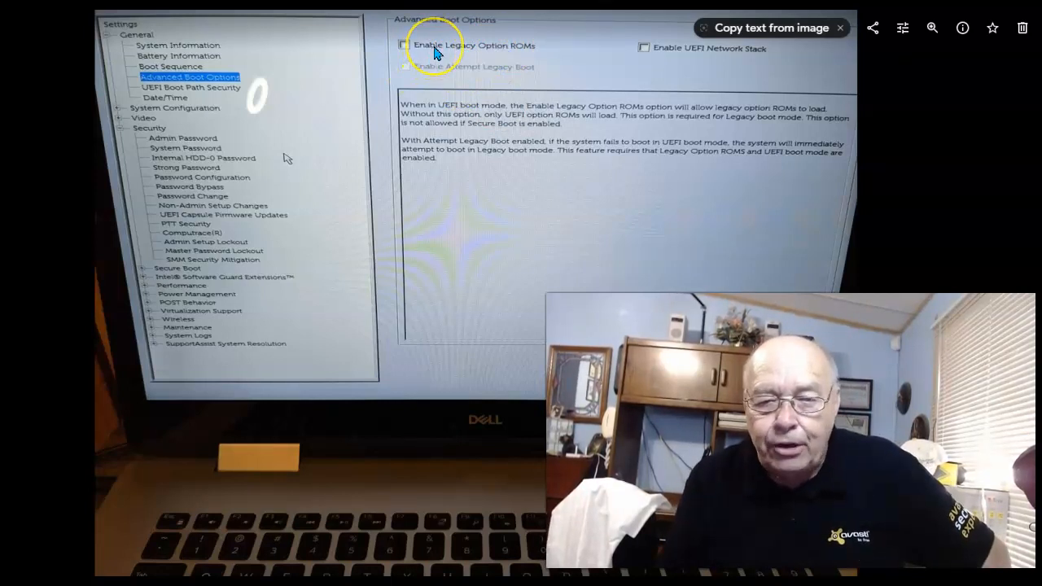
pyautogui.click(404, 45)
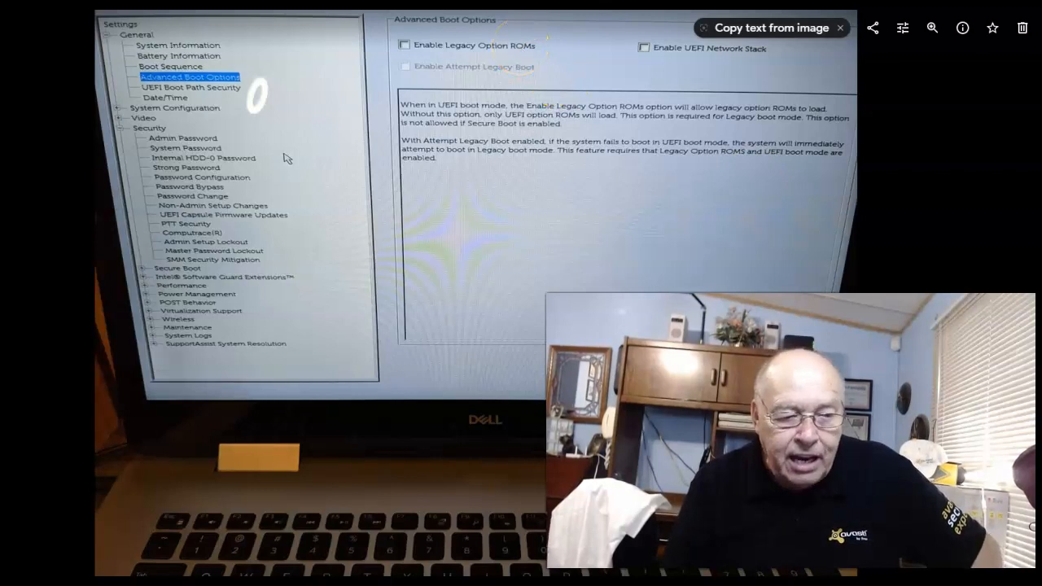
pyautogui.click(206, 329)
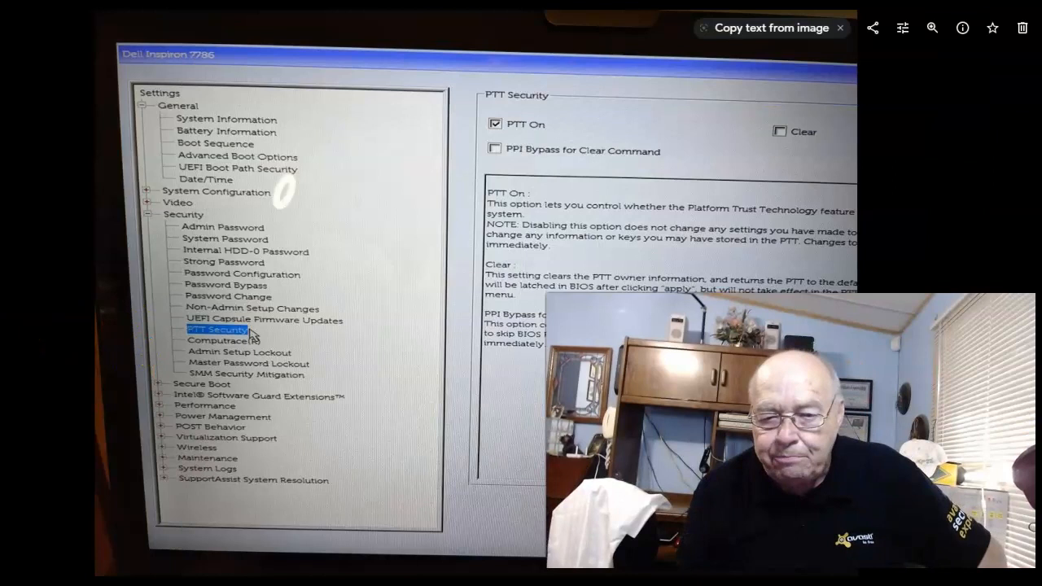
pyautogui.moveTo(602, 196)
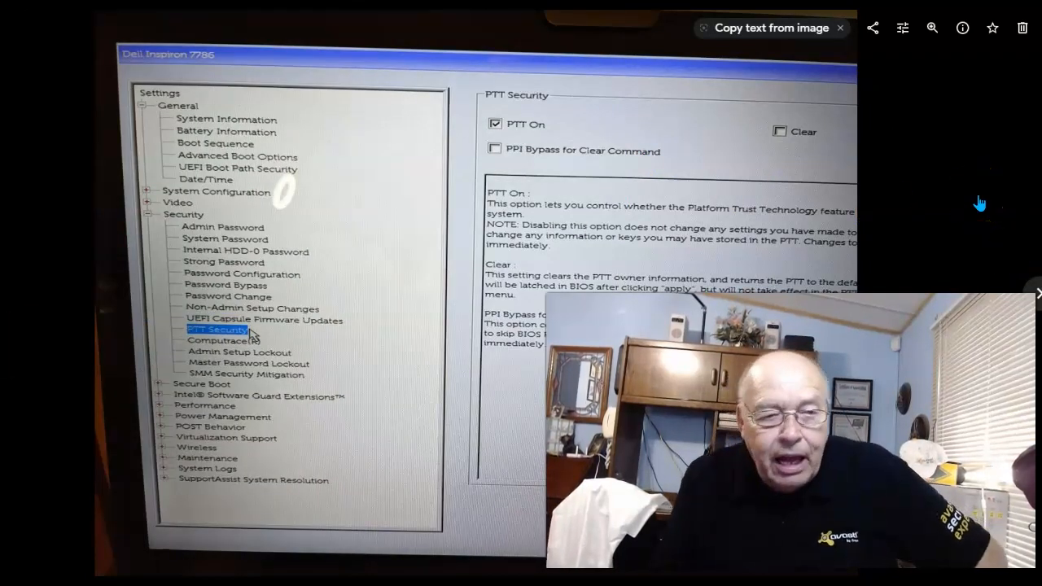
pyautogui.moveTo(959, 201)
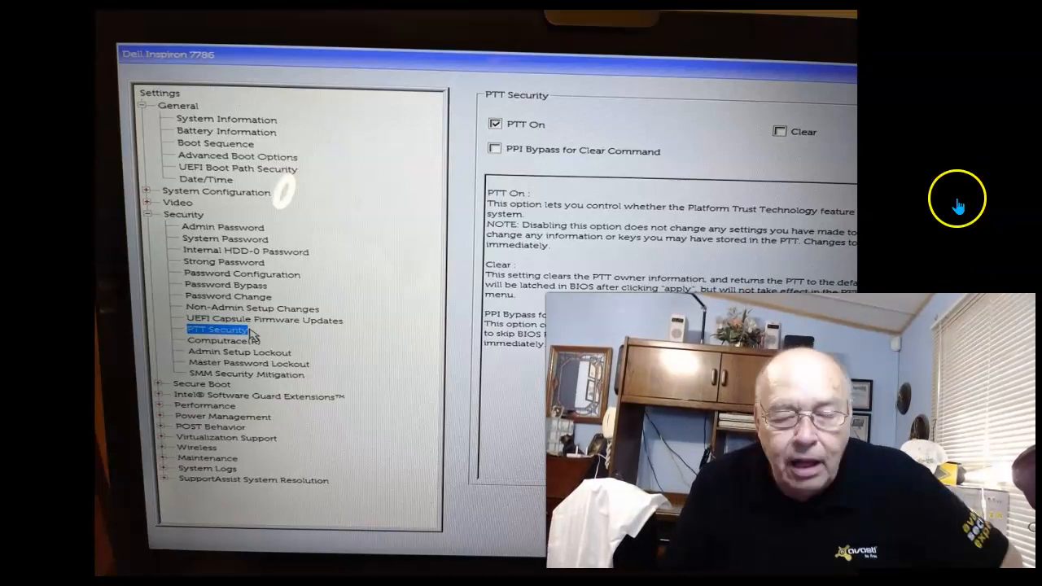